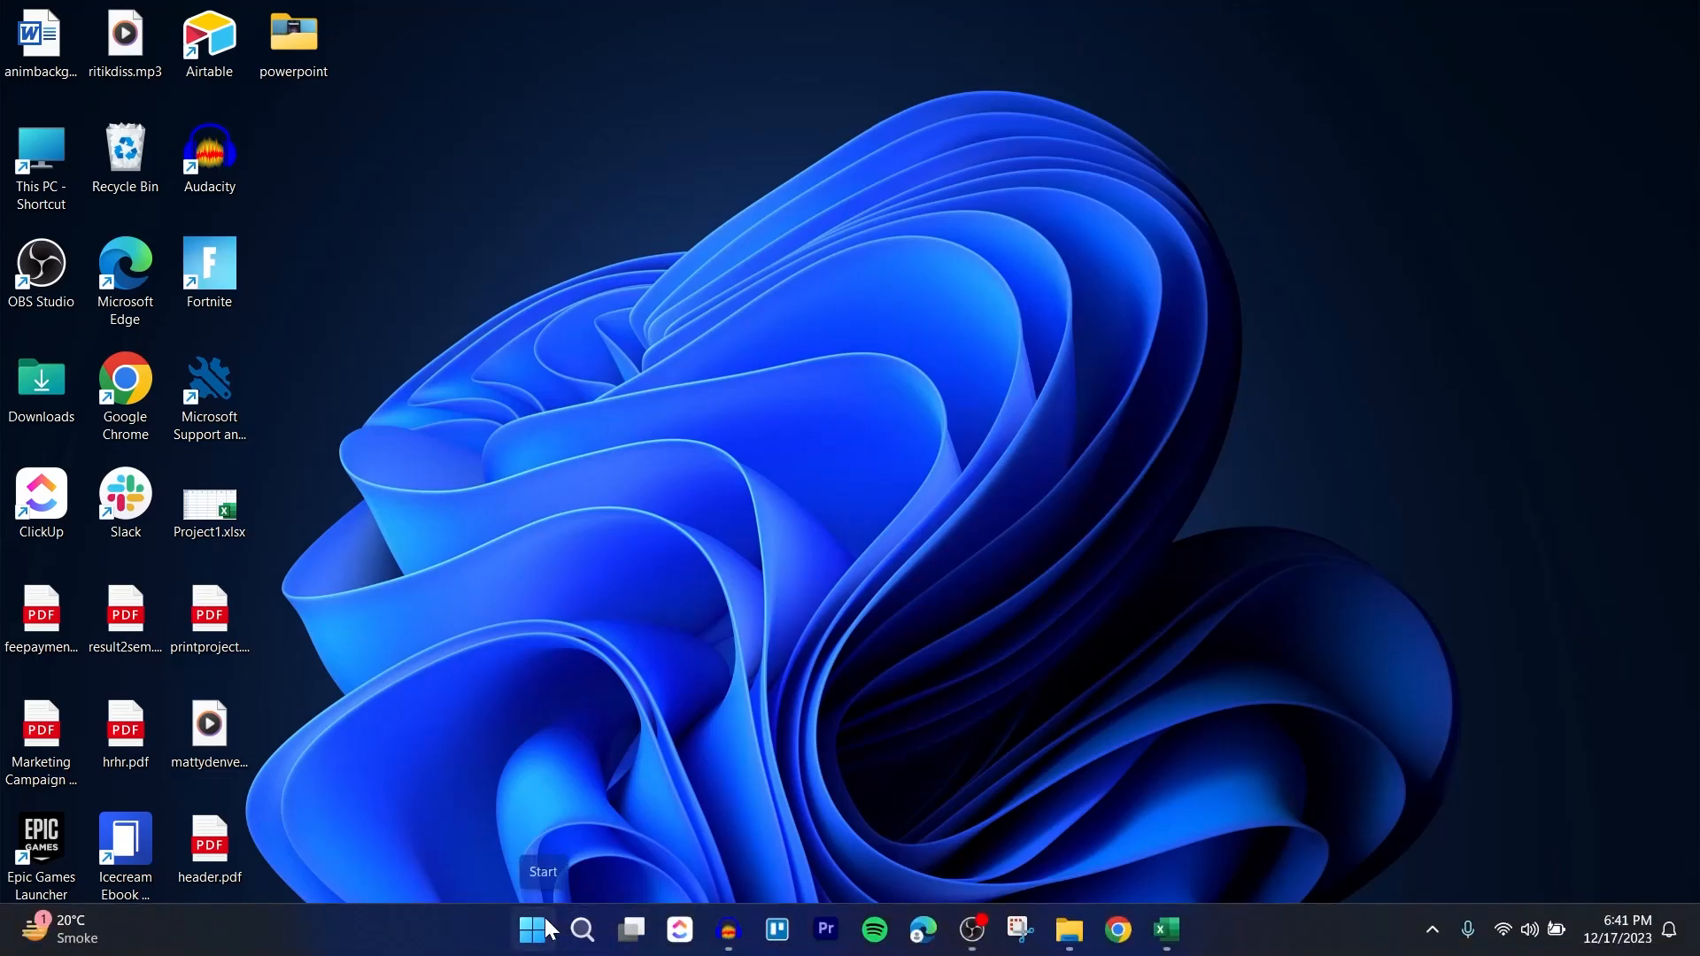
Launch Microsoft Project from Start search and open the recent b4ubuild_sample_07.mpp.
{"action": "left_click", "coordinate": [532, 929]}
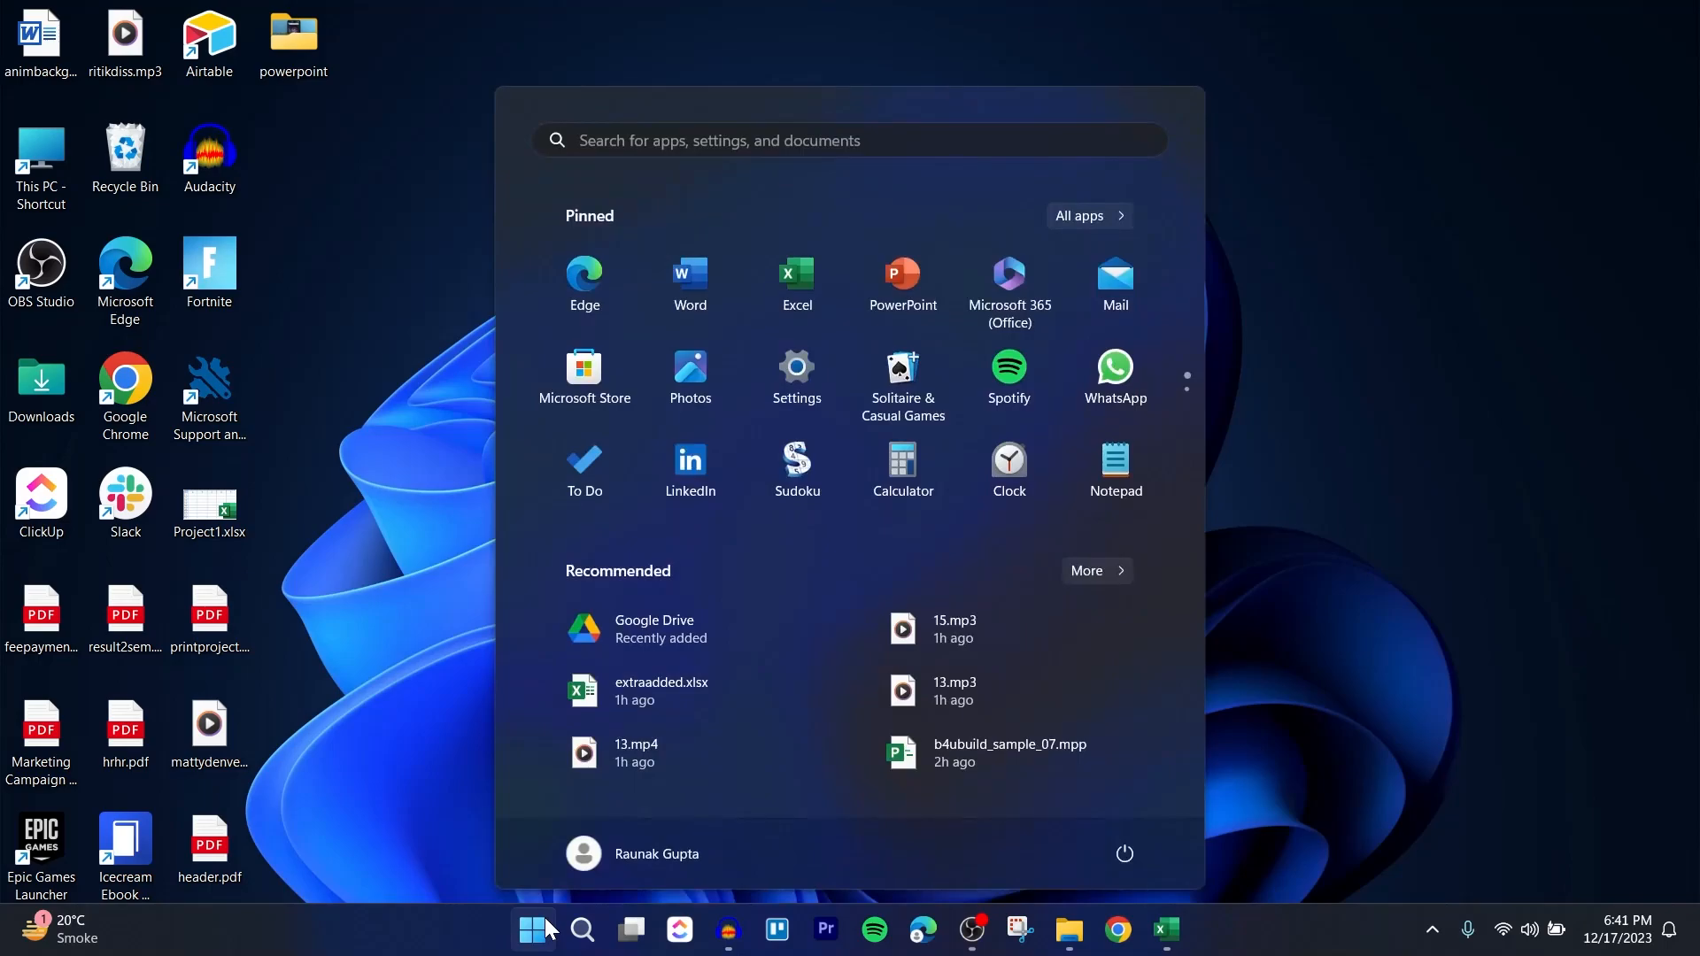
{"action": "type", "text": "pr"}
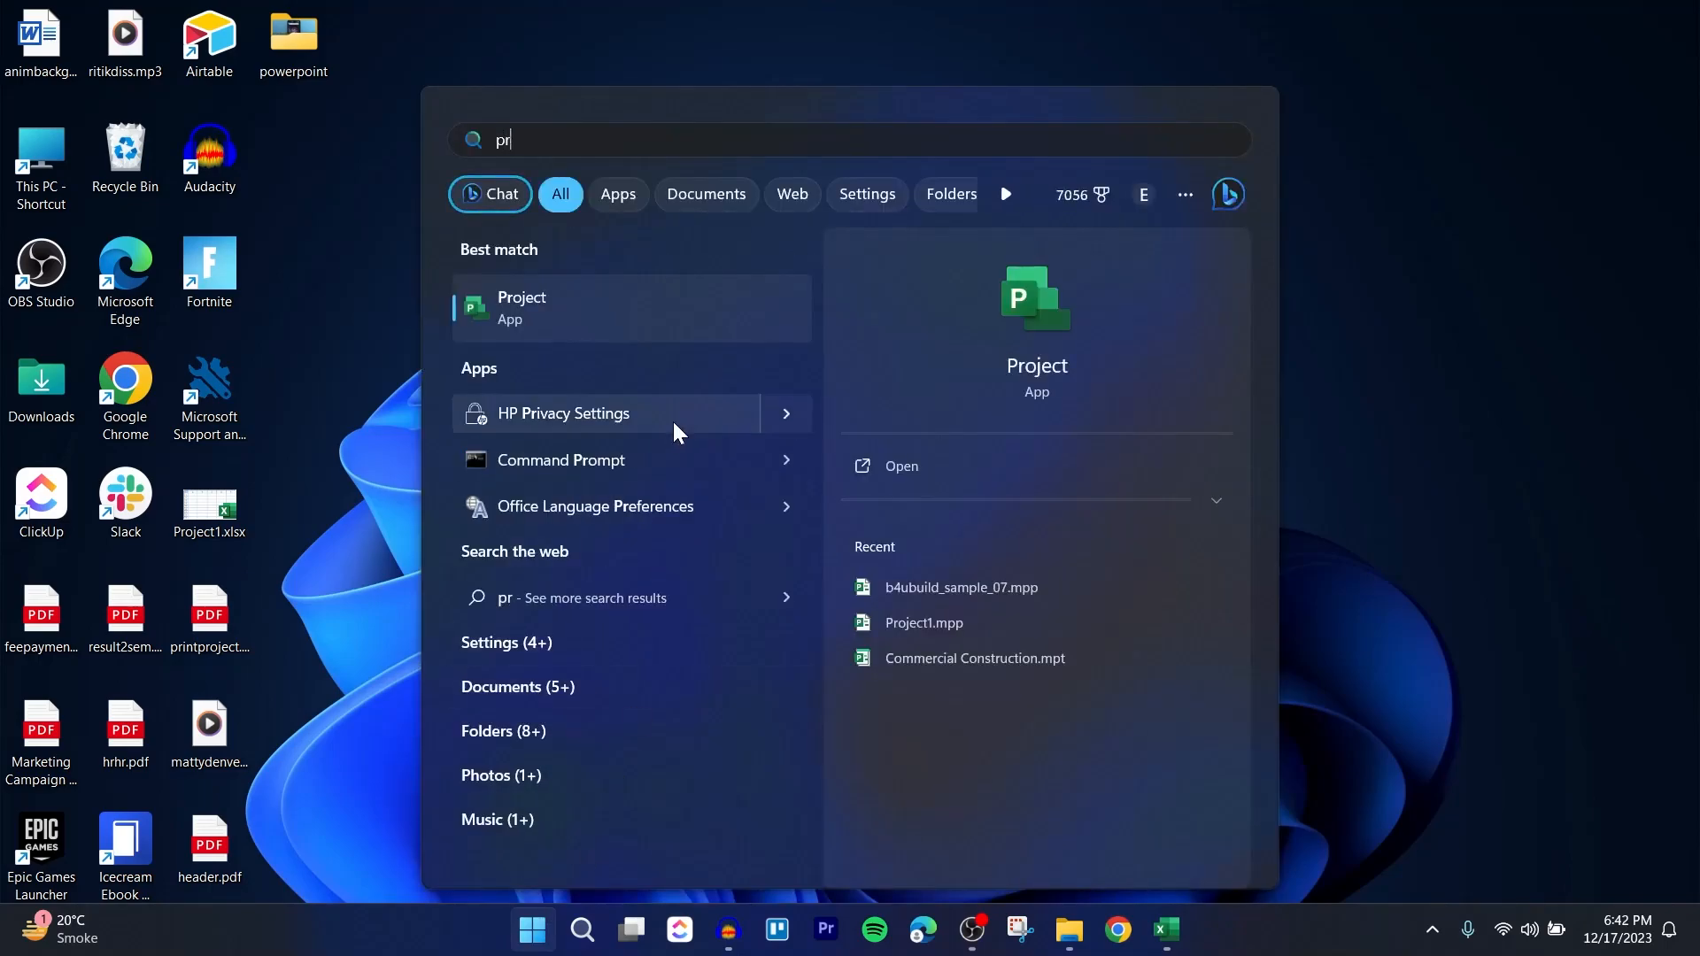
{"action": "left_click", "coordinate": [521, 307]}
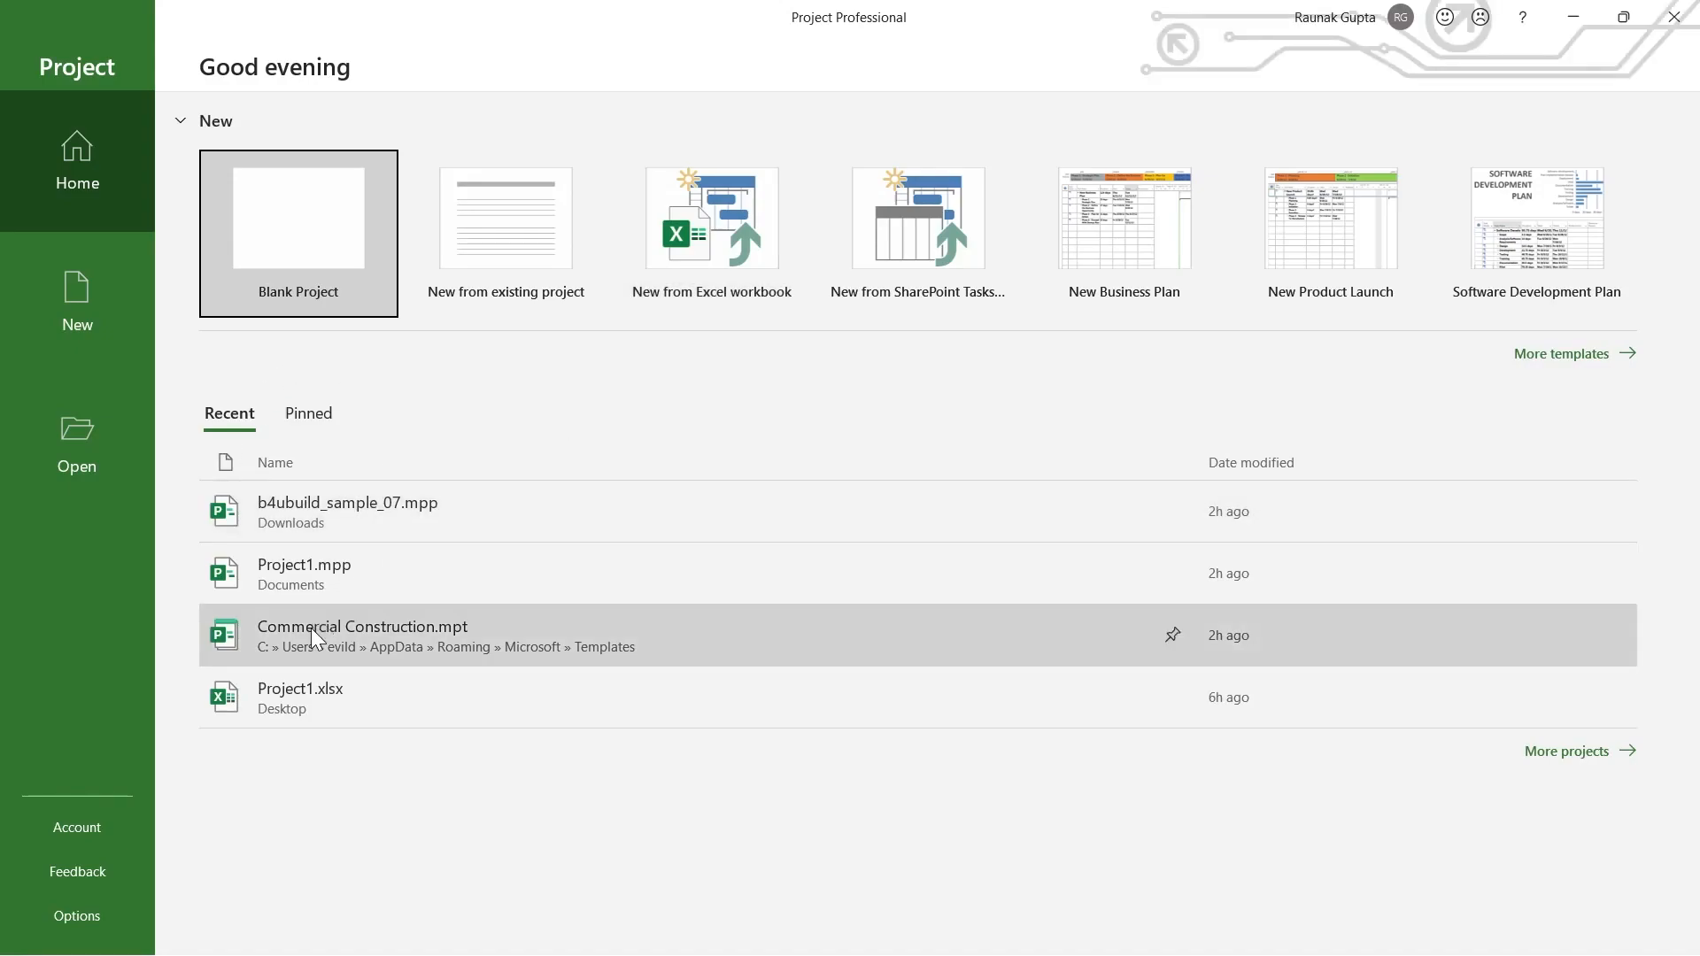
{"action": "mouse_move", "coordinate": [381, 608]}
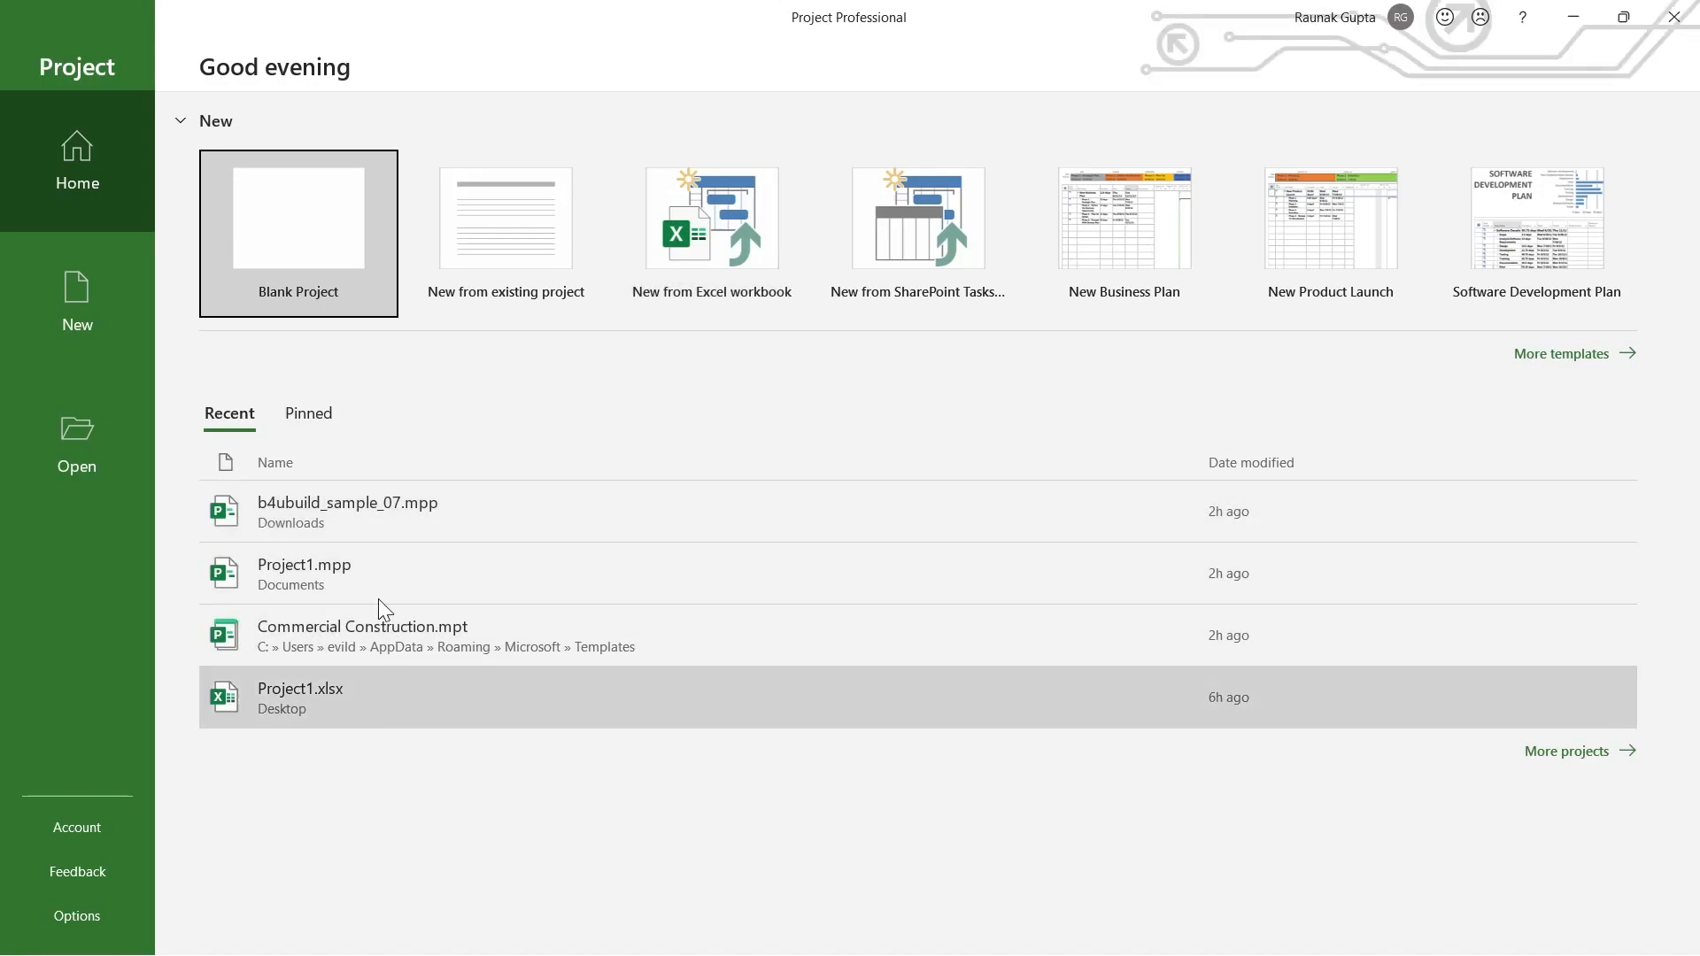
{"action": "left_click", "coordinate": [347, 502]}
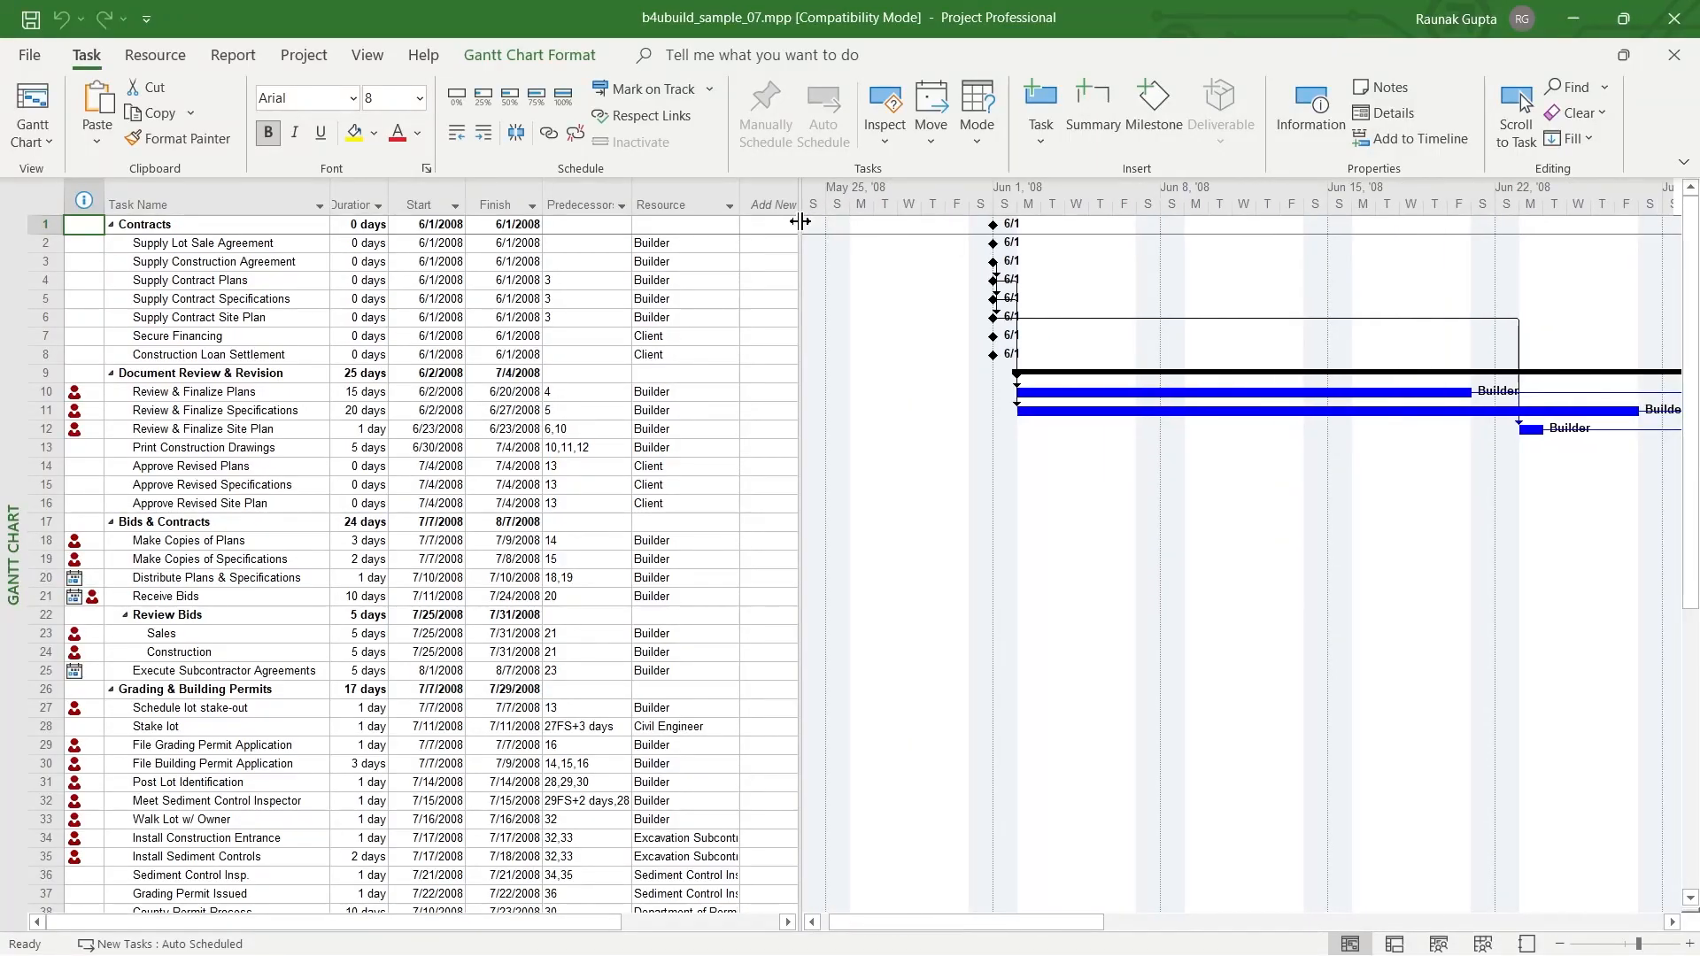
{"action": "mouse_move", "coordinate": [556, 269]}
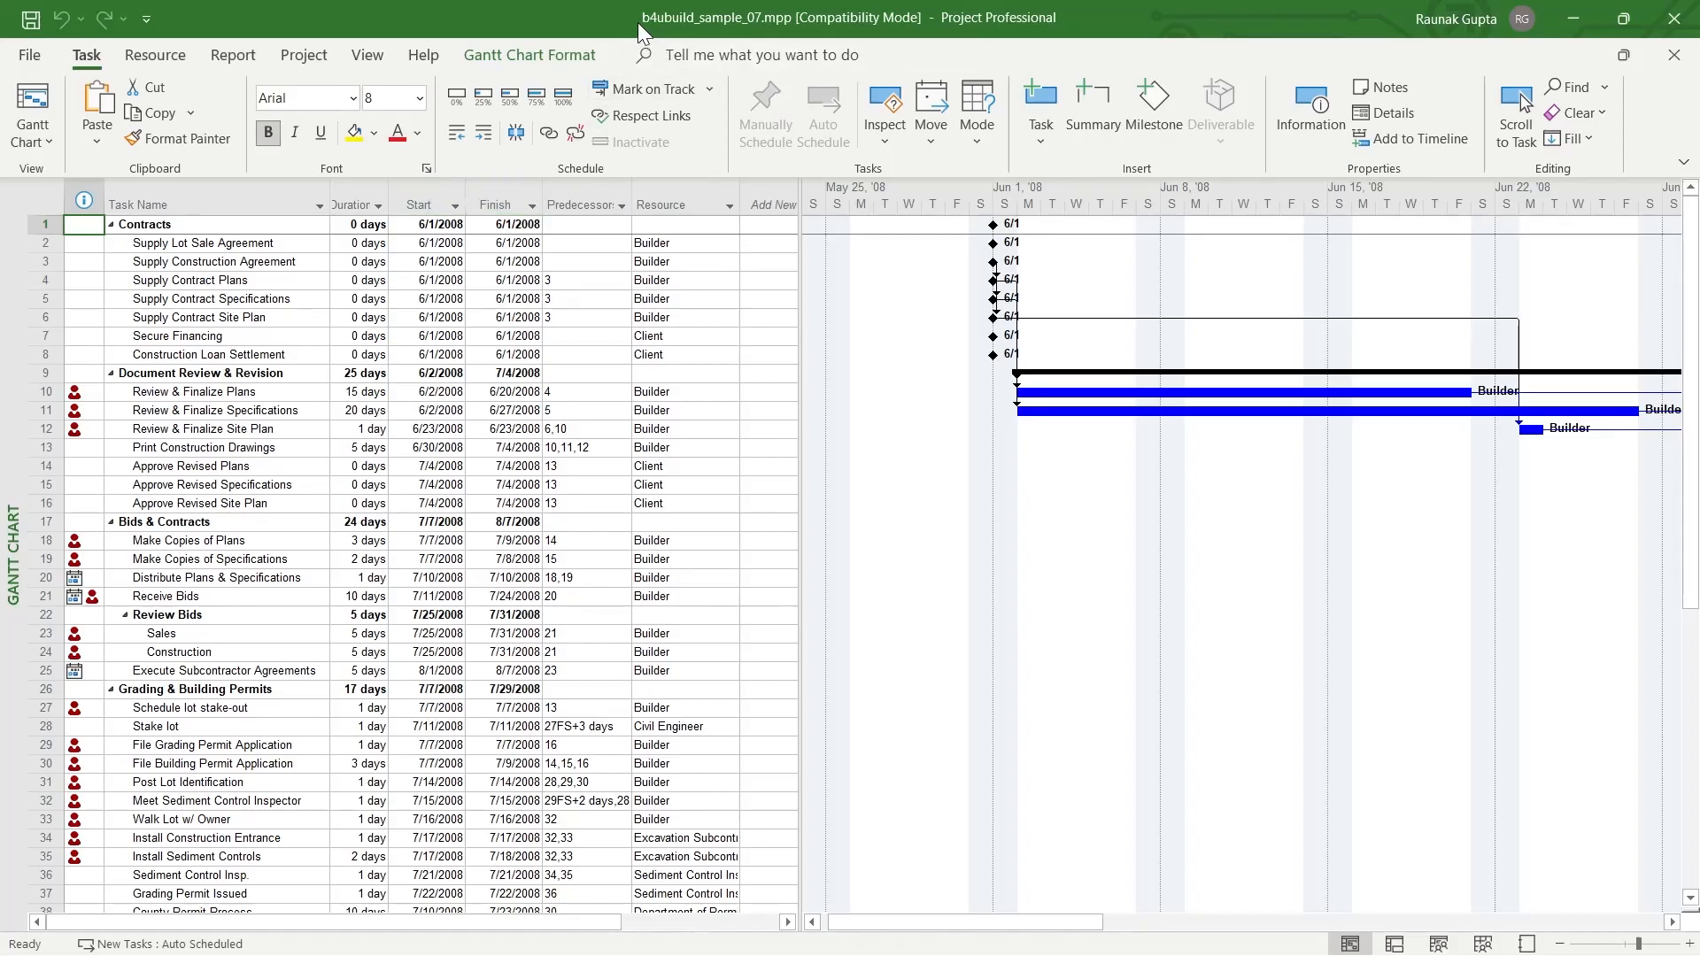
{"action": "mouse_move", "coordinate": [691, 30]}
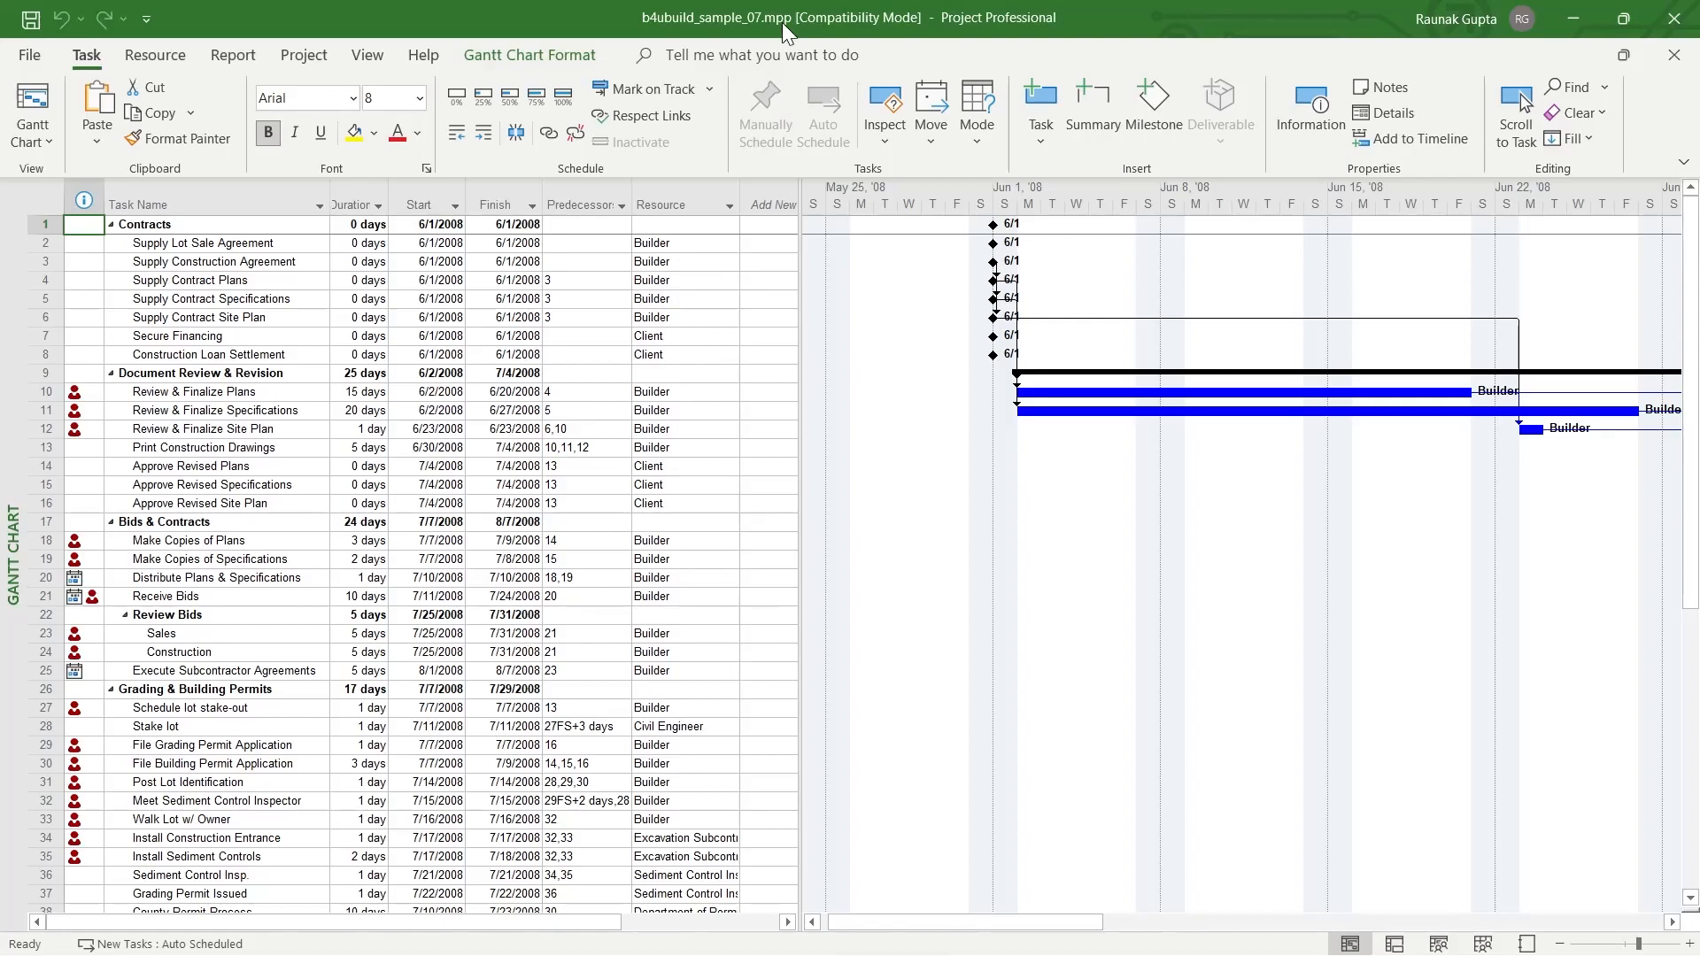
{"action": "mouse_move", "coordinate": [1091, 929]}
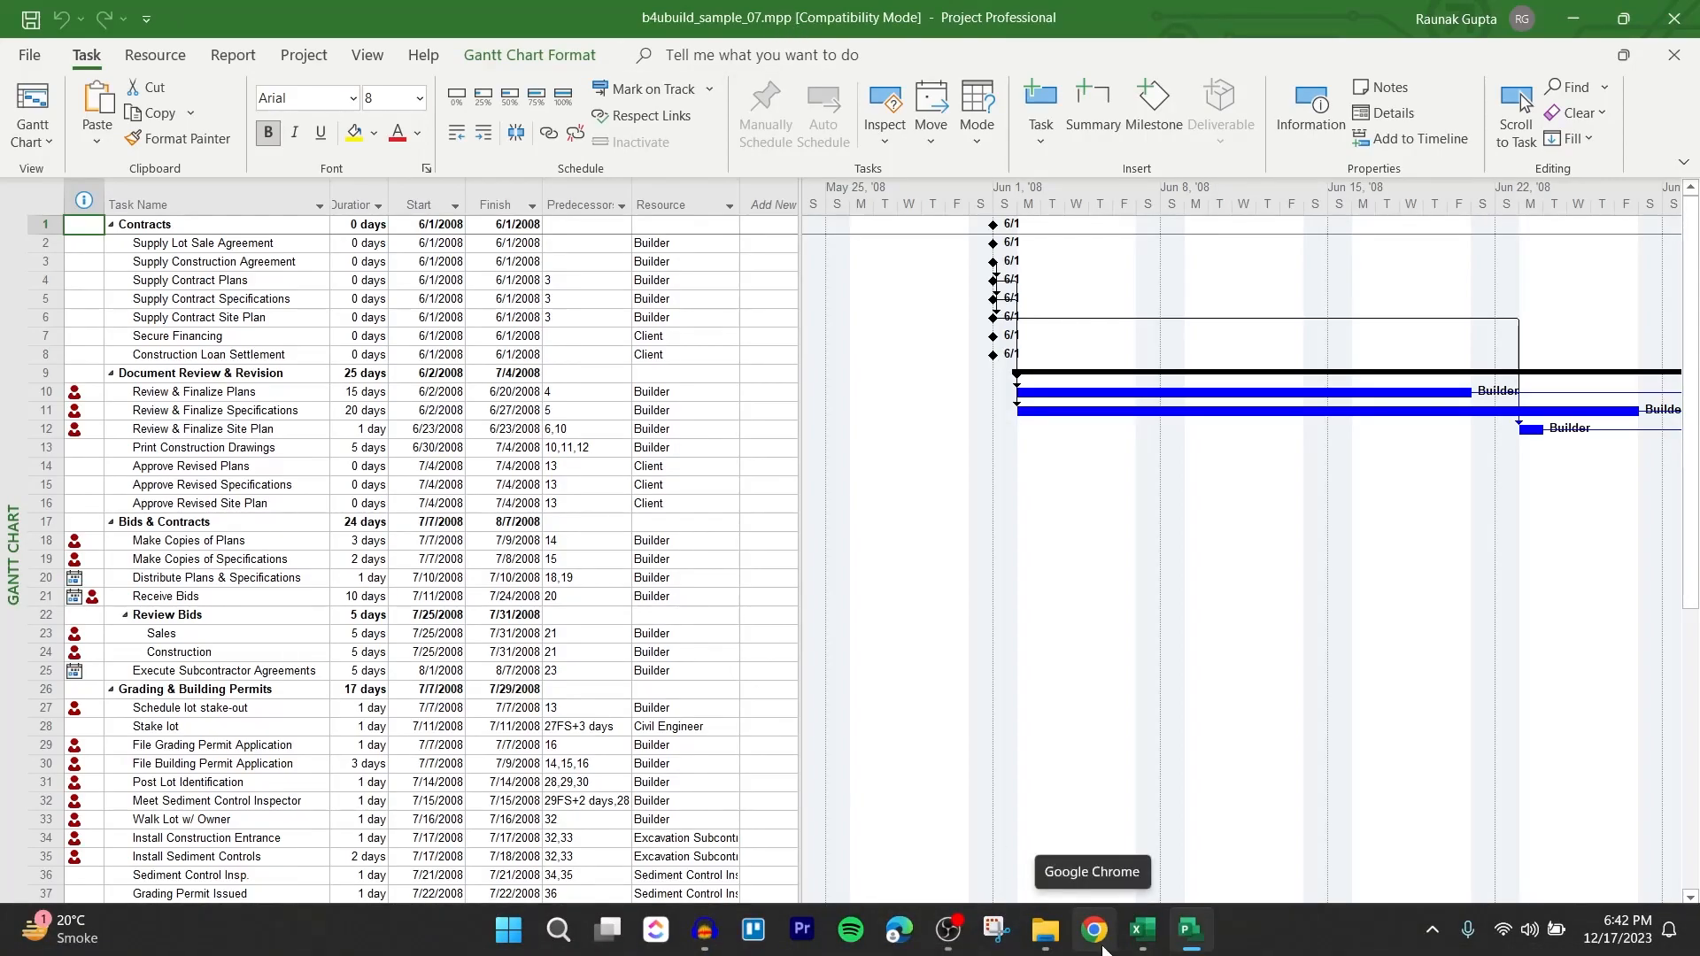
{"action": "mouse_move", "coordinate": [1140, 931]}
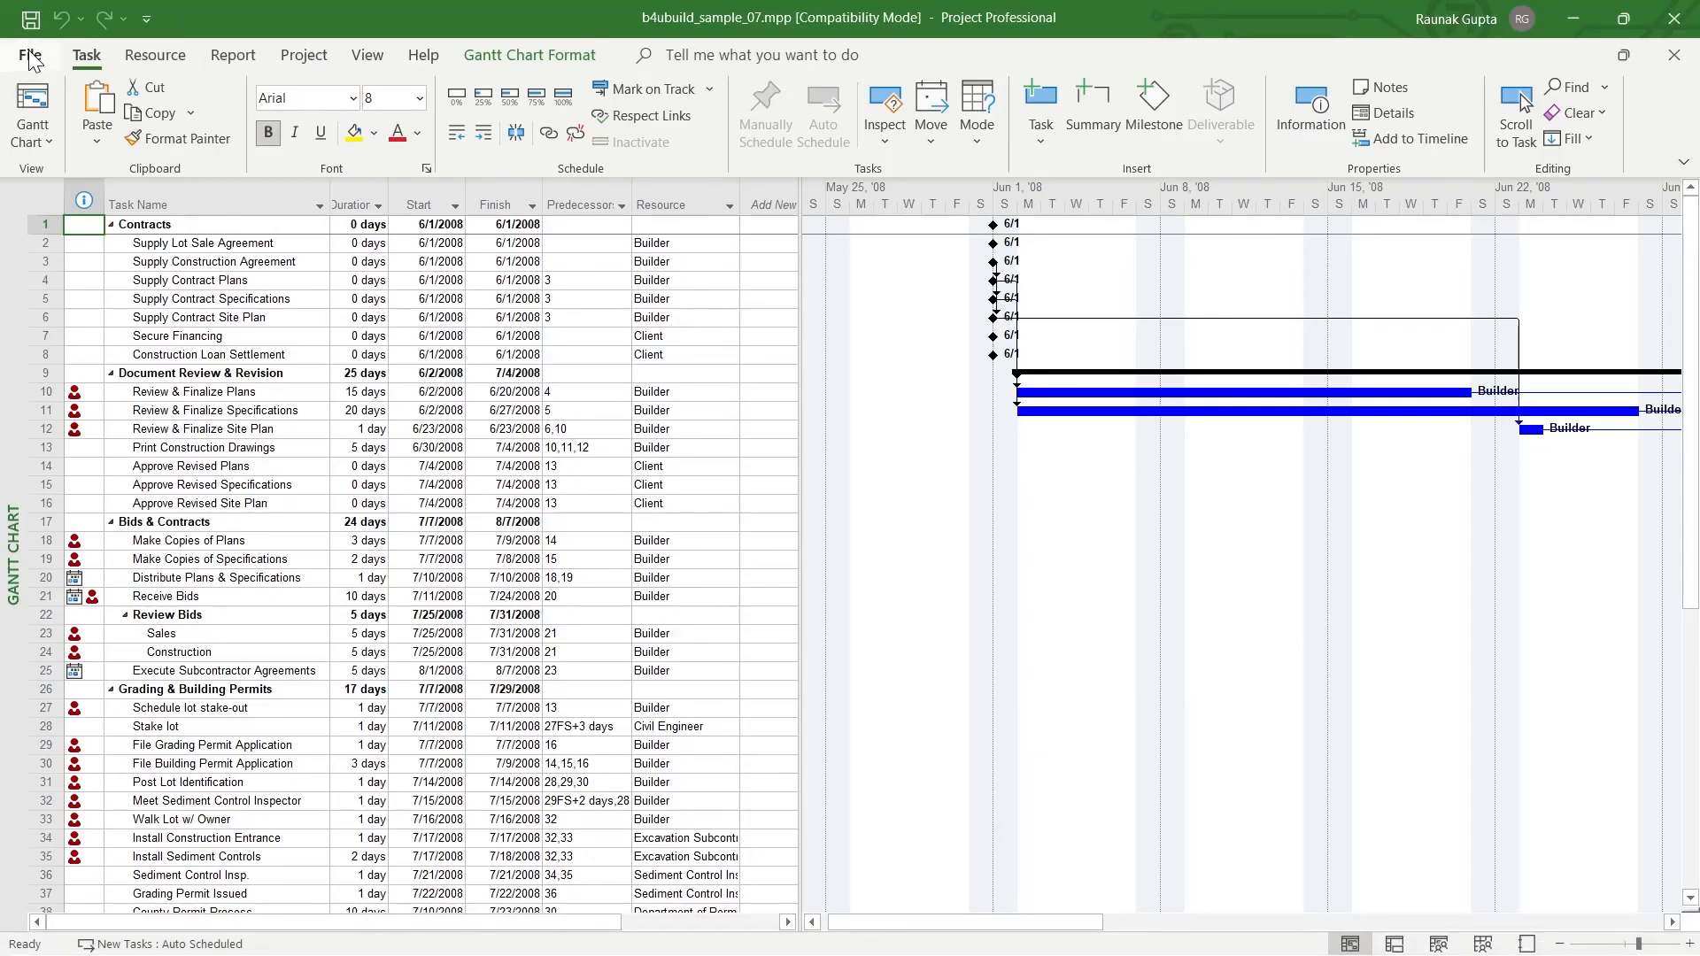
Open the File backstage menu of the b4ubuild_sample_07 schedule.
{"action": "left_click", "coordinate": [30, 54]}
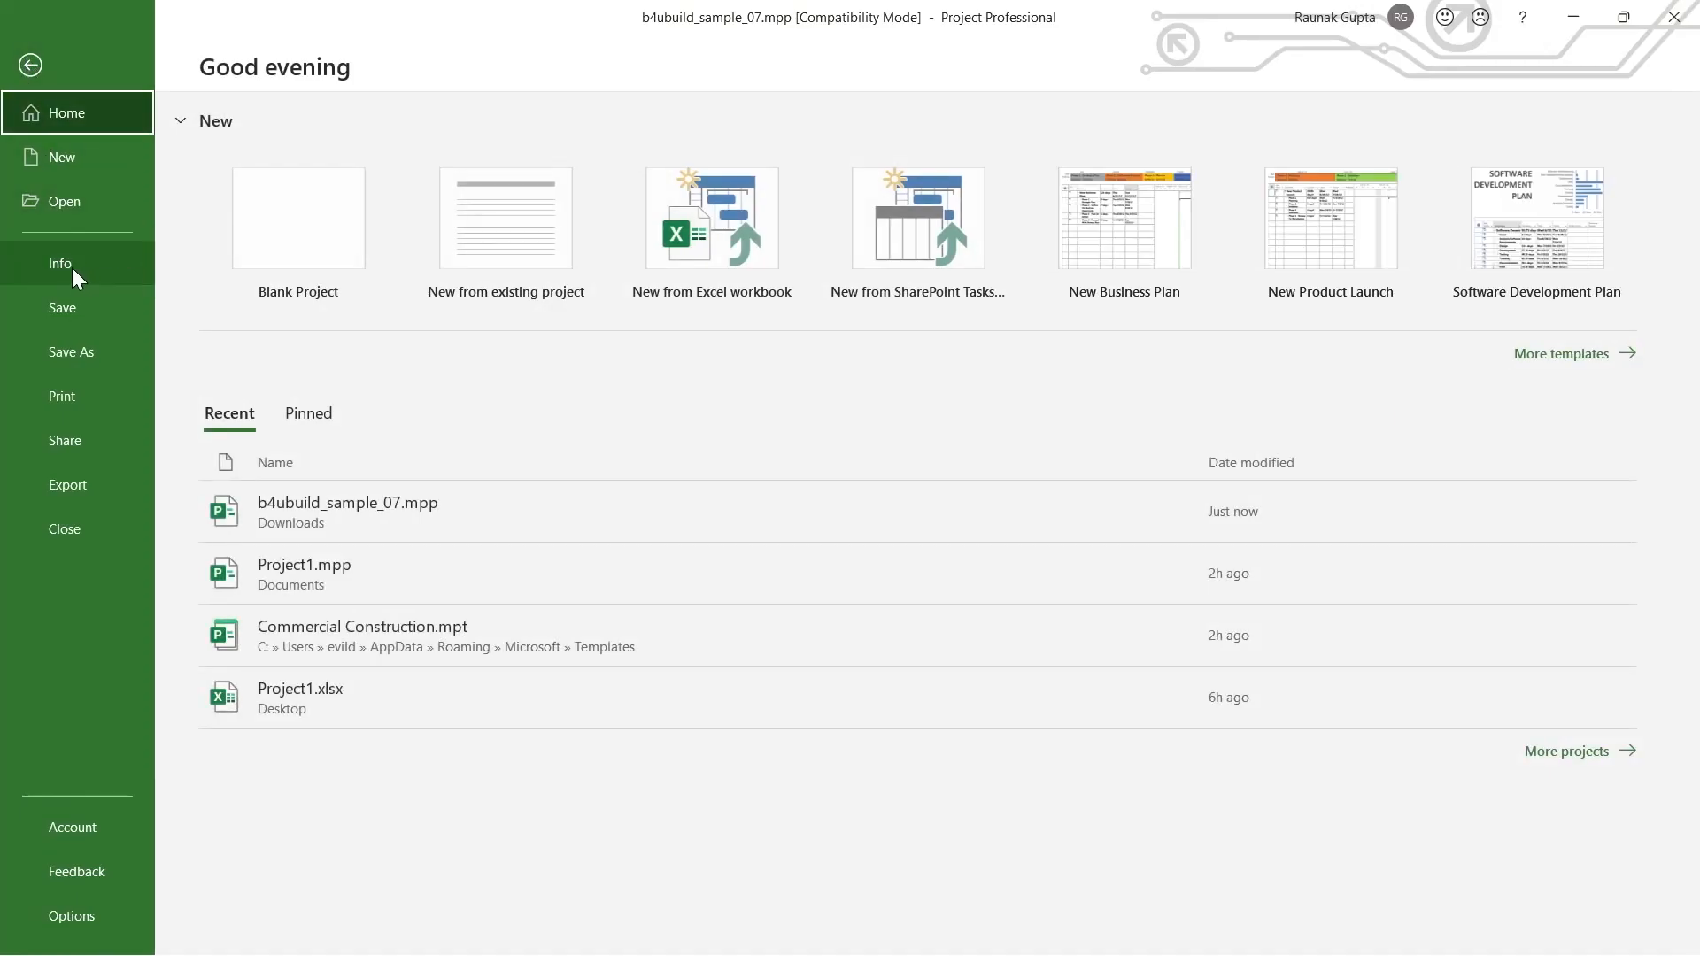
Open Advanced Properties for b4ubuild_sample_07.mpp from the Info page.
{"action": "left_click", "coordinate": [61, 264]}
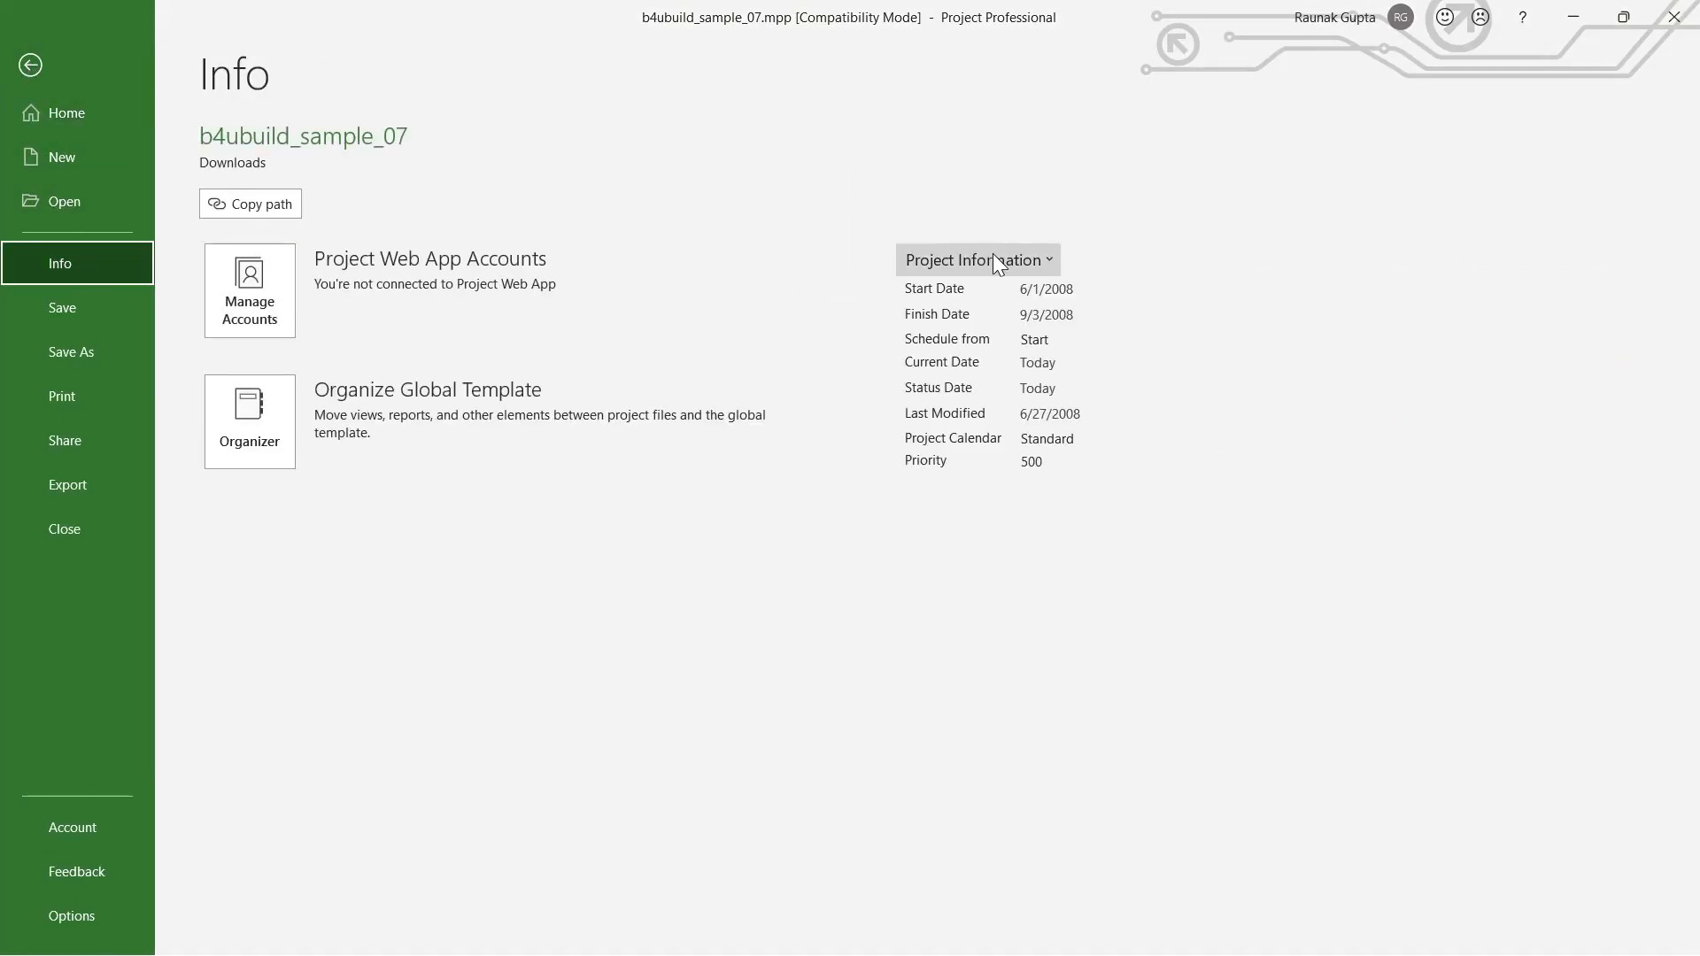
{"action": "mouse_move", "coordinate": [1052, 265]}
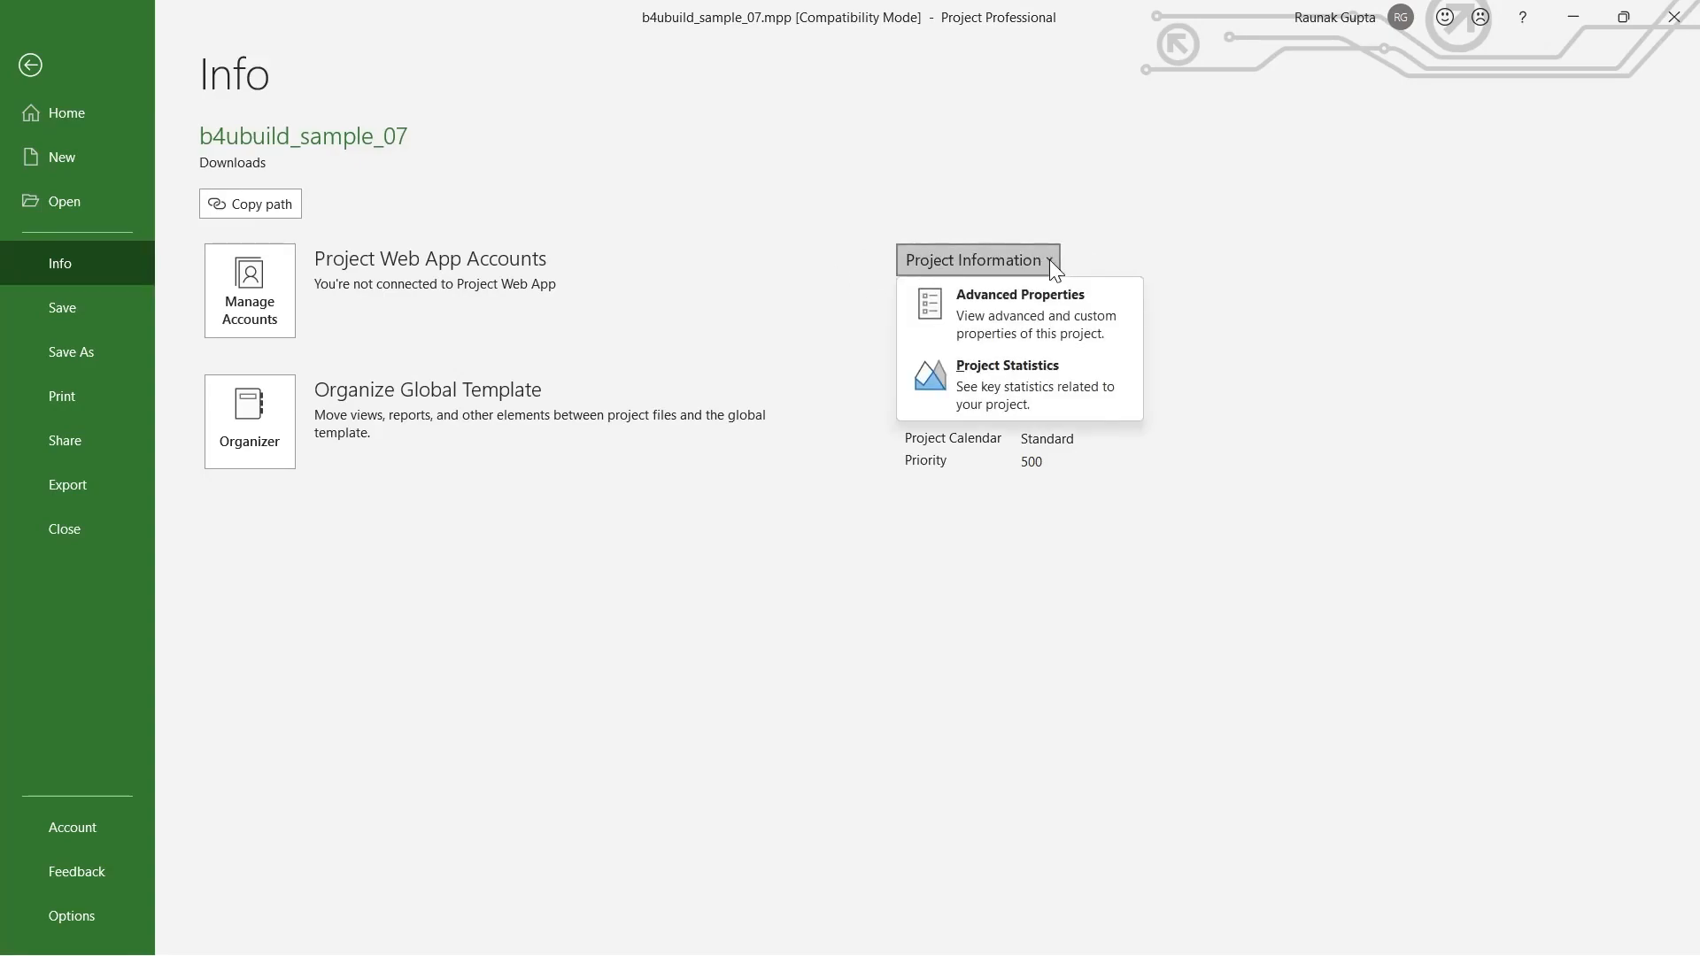
{"action": "mouse_move", "coordinate": [981, 314]}
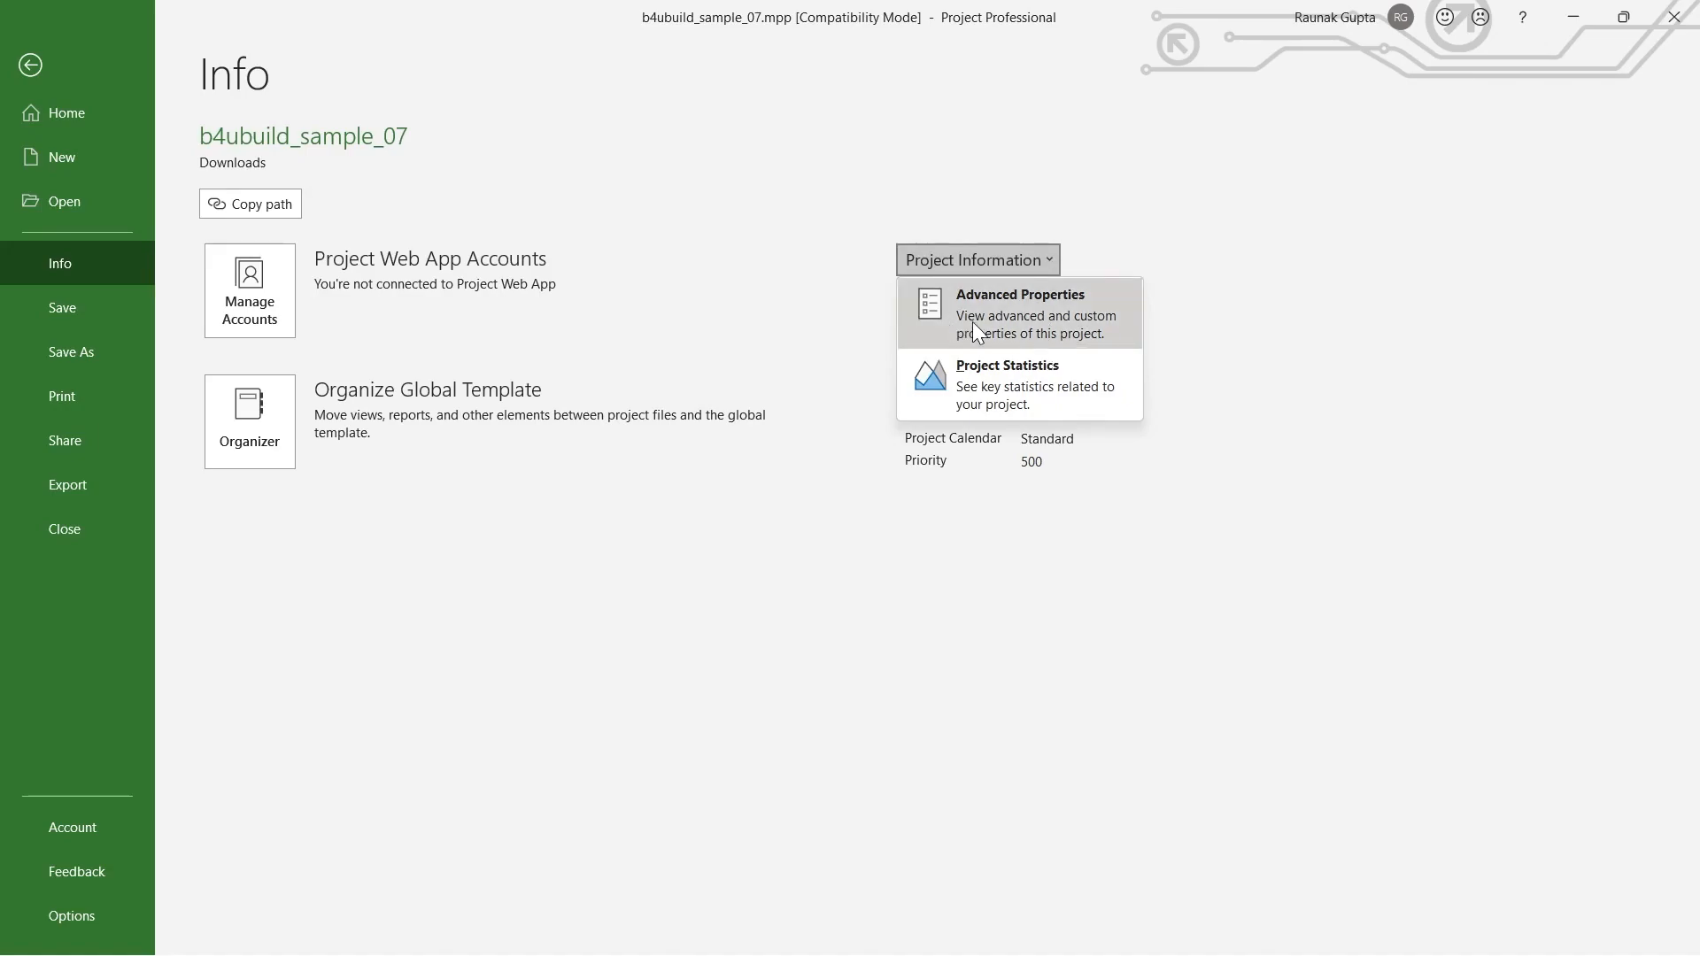
{"action": "left_click", "coordinate": [1017, 314]}
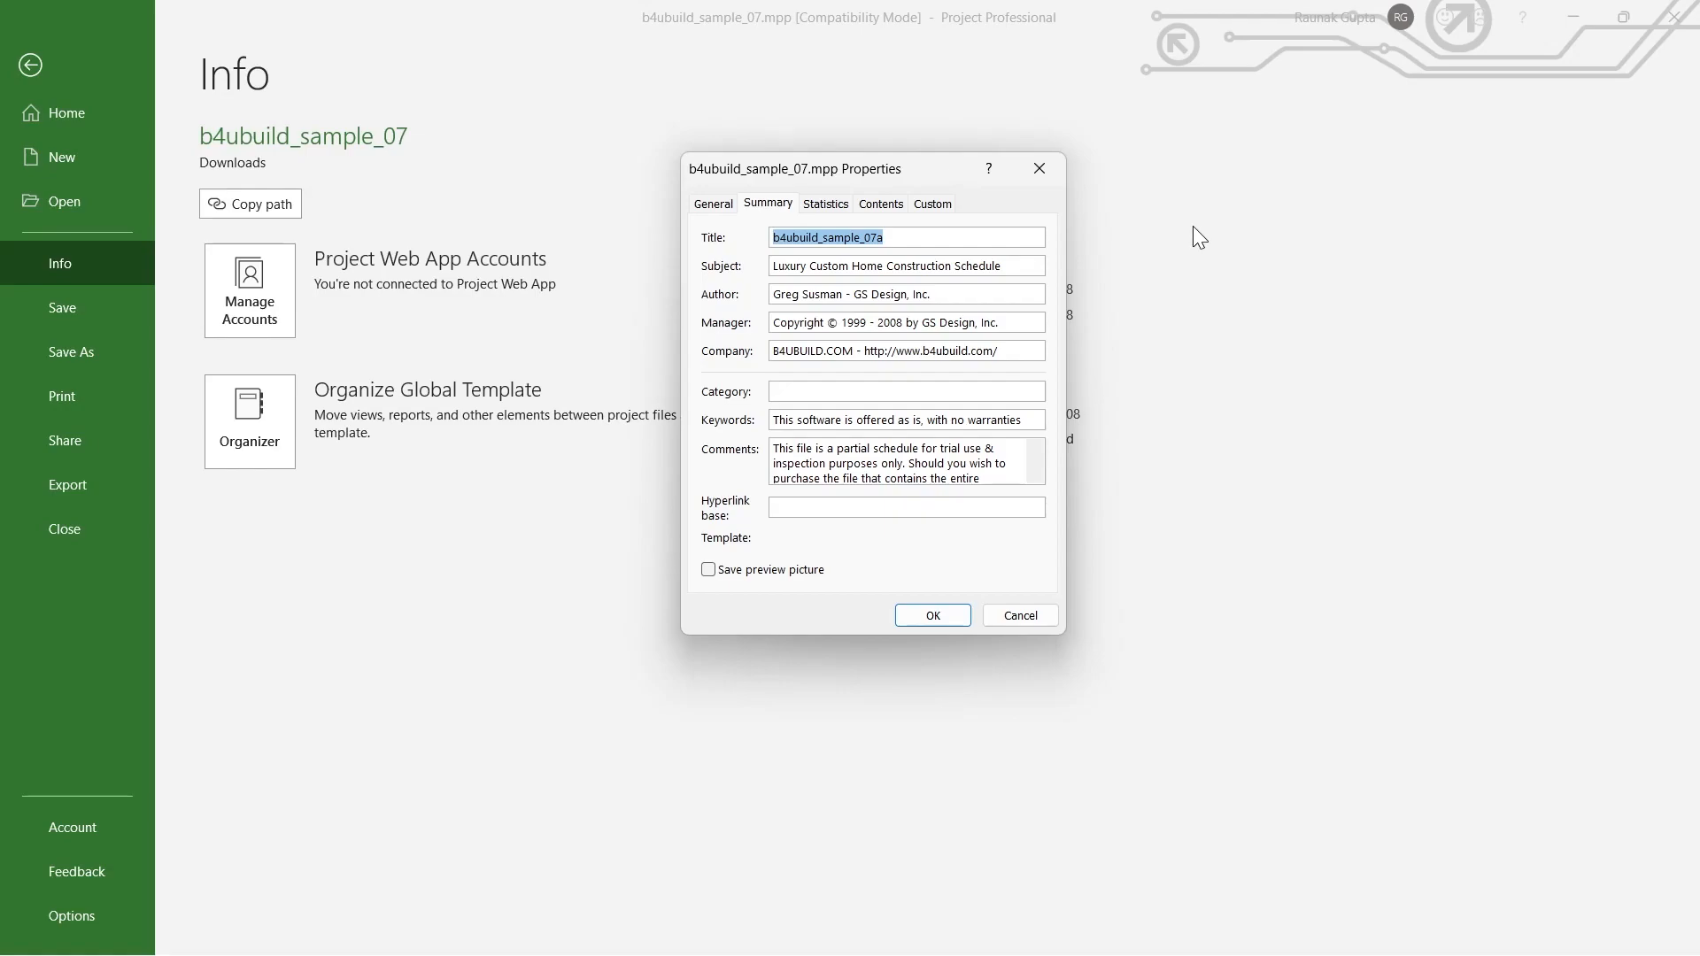
Set the Summary Title to 'TitleSample' and confirm with OK.
{"action": "type", "text": "Ti"}
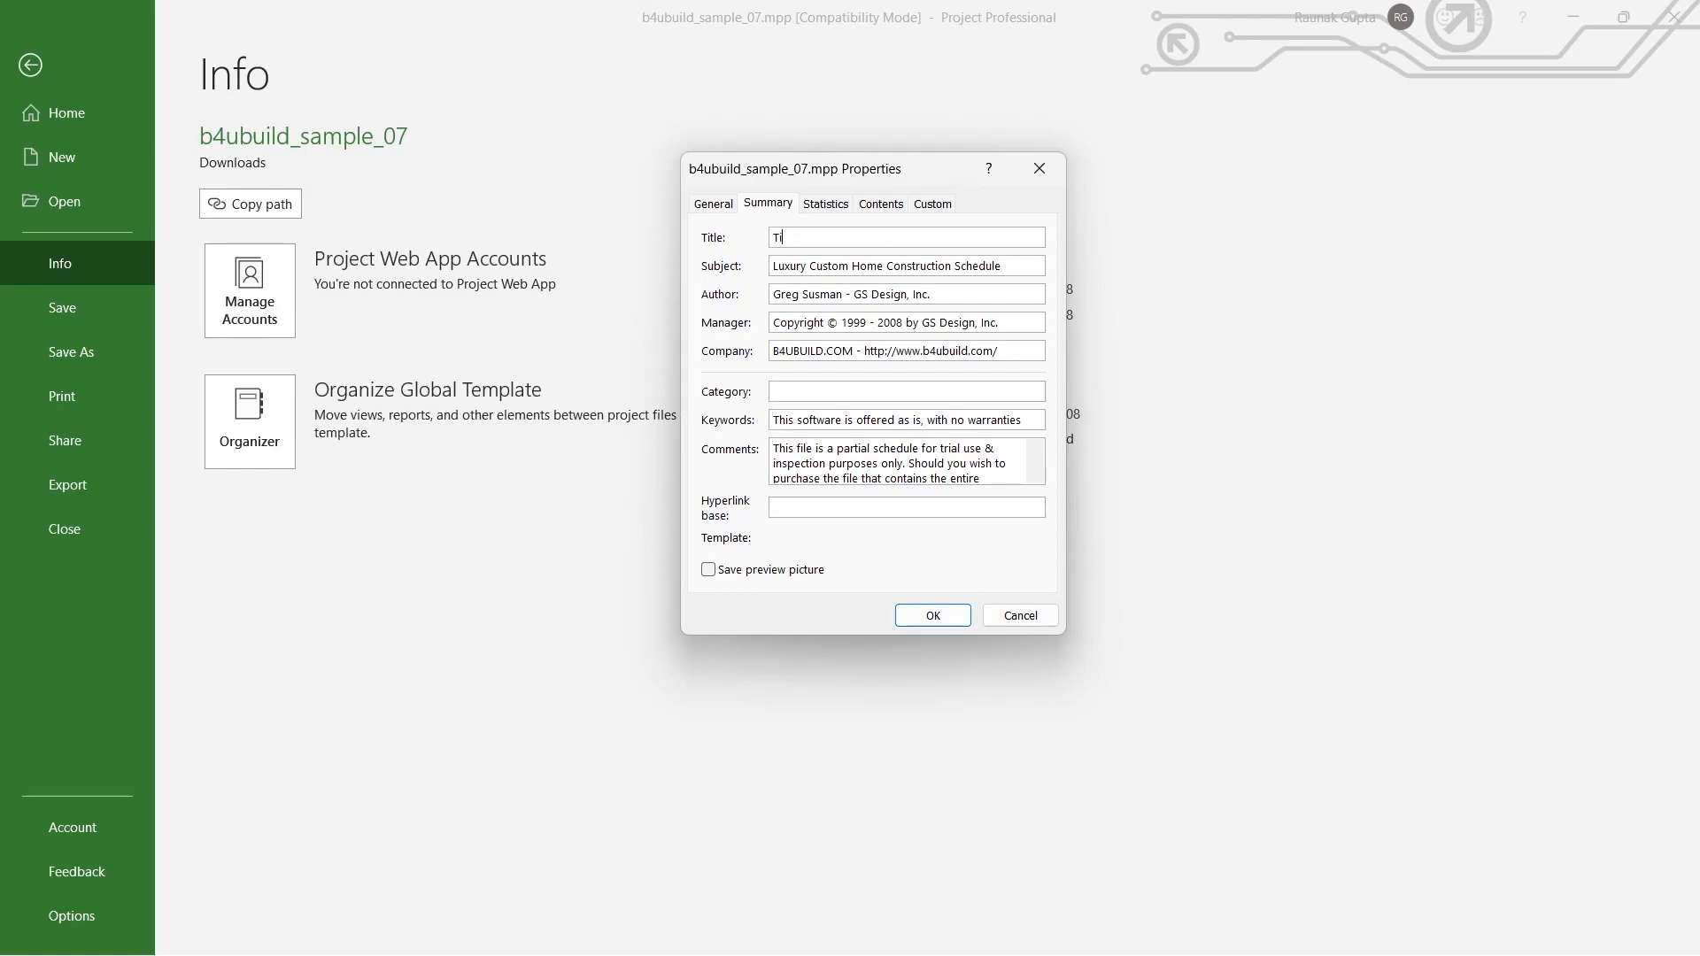
{"action": "type", "text": "tleSample"}
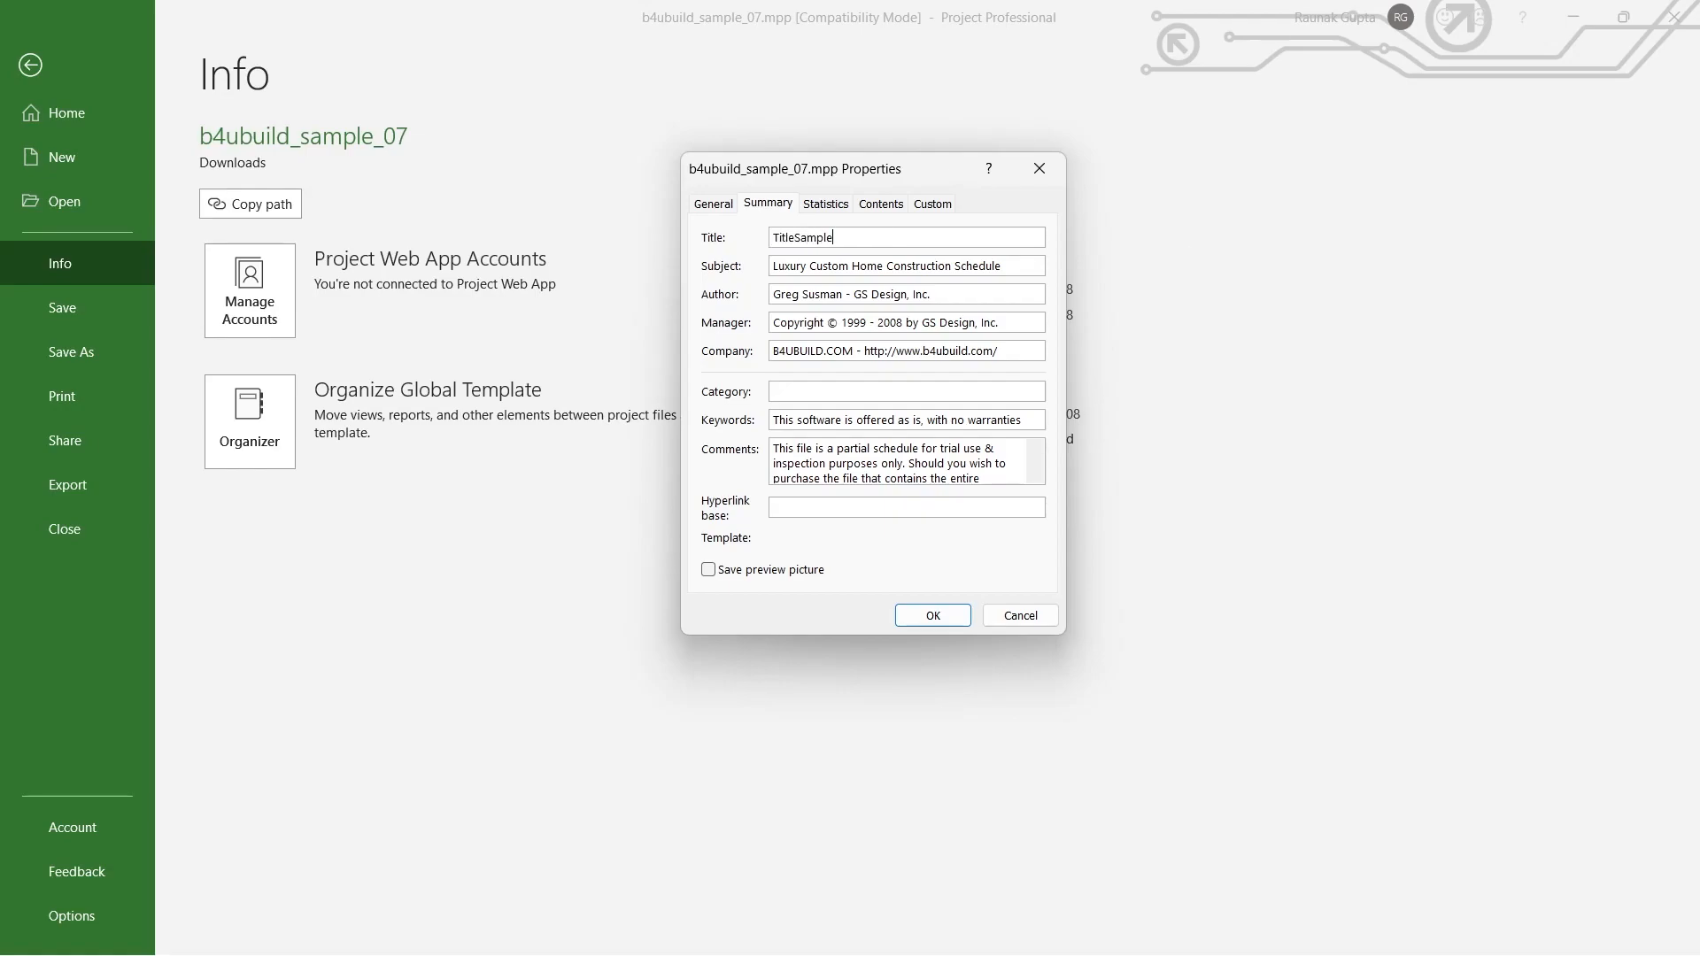
{"action": "left_click", "coordinate": [932, 614]}
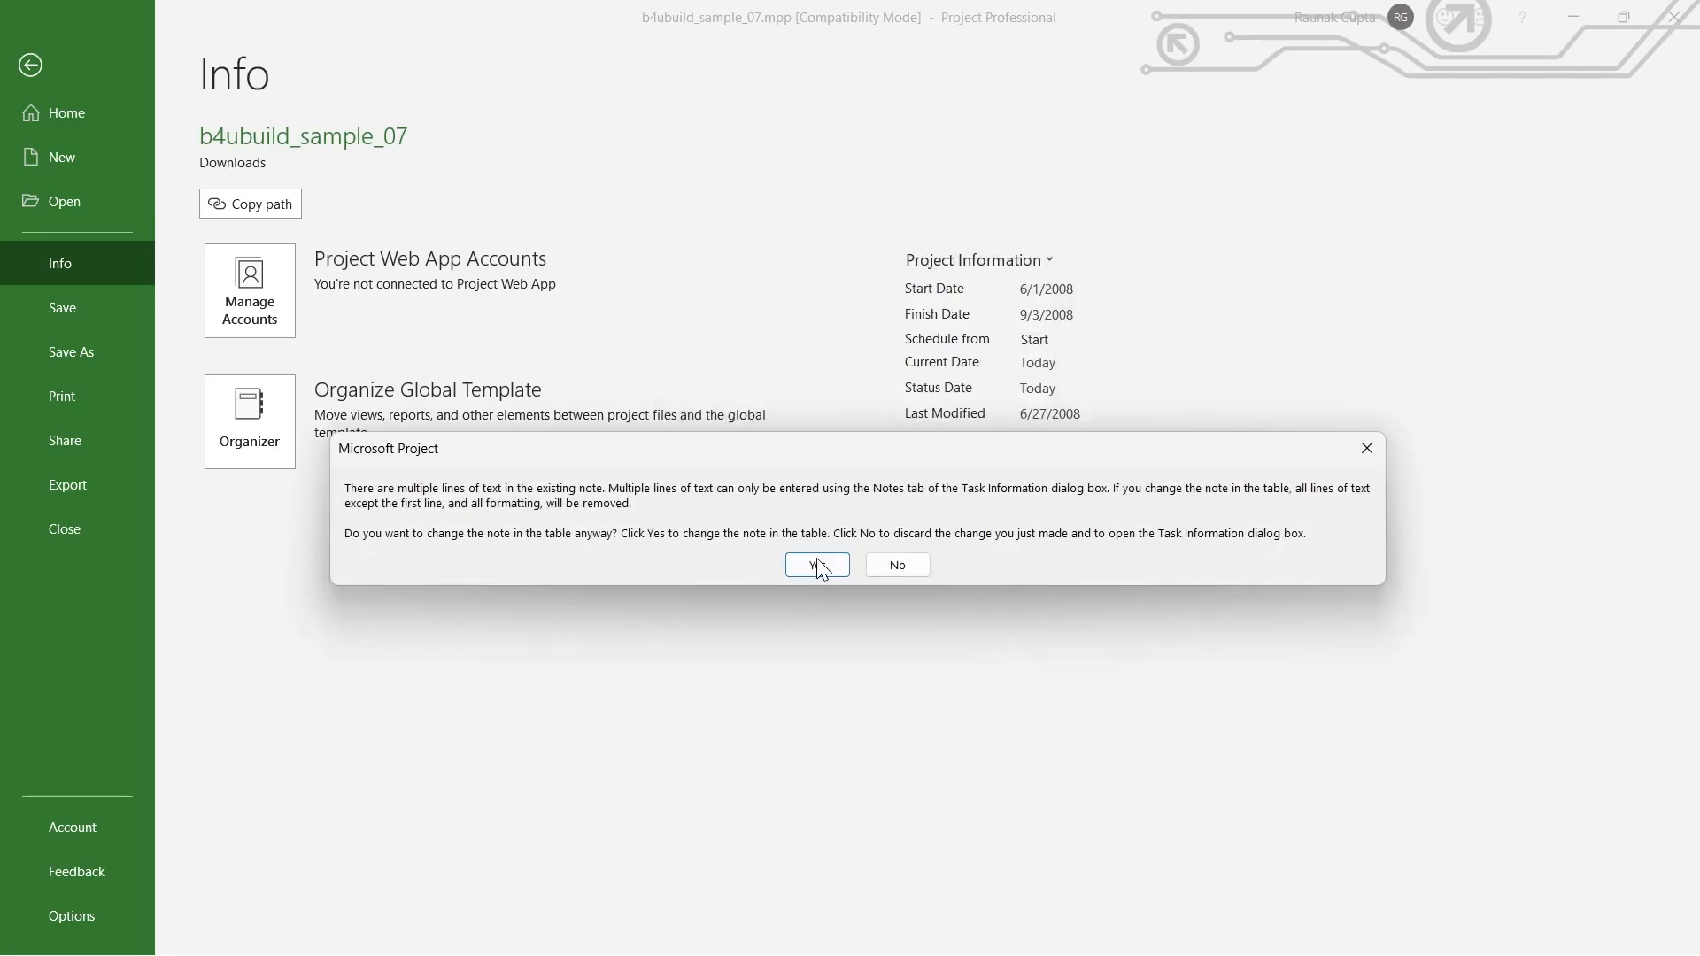